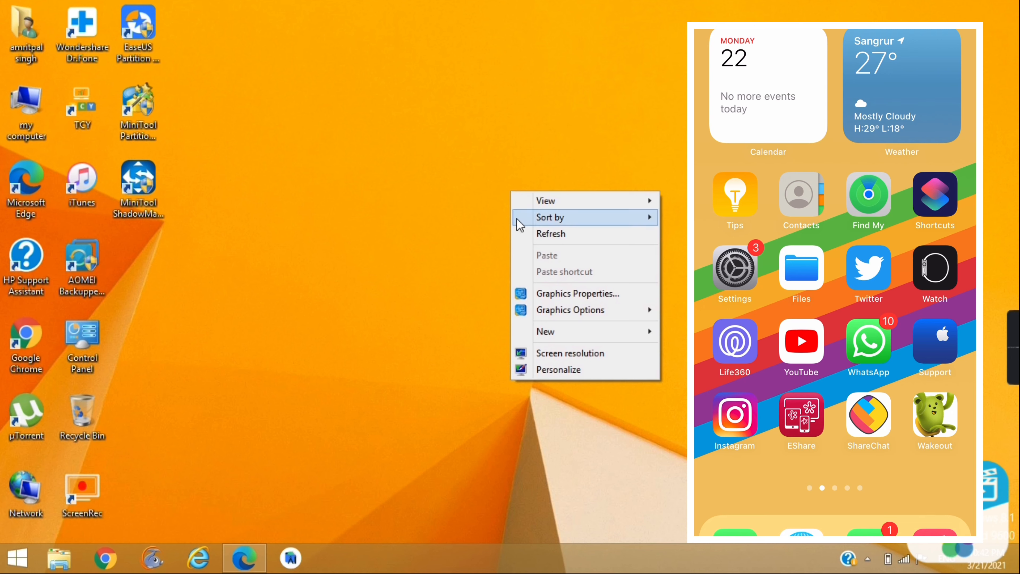
Dismiss the desktop right-click menu to leave the plain desktop showing.
{"action": "left_click", "coordinate": [521, 237]}
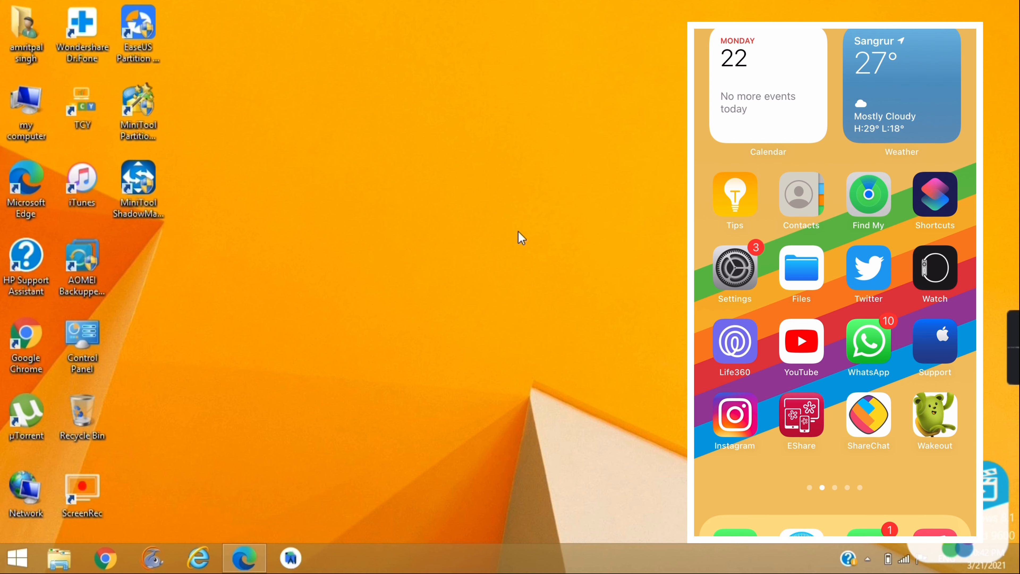
{"action": "mouse_move", "coordinate": [244, 557]}
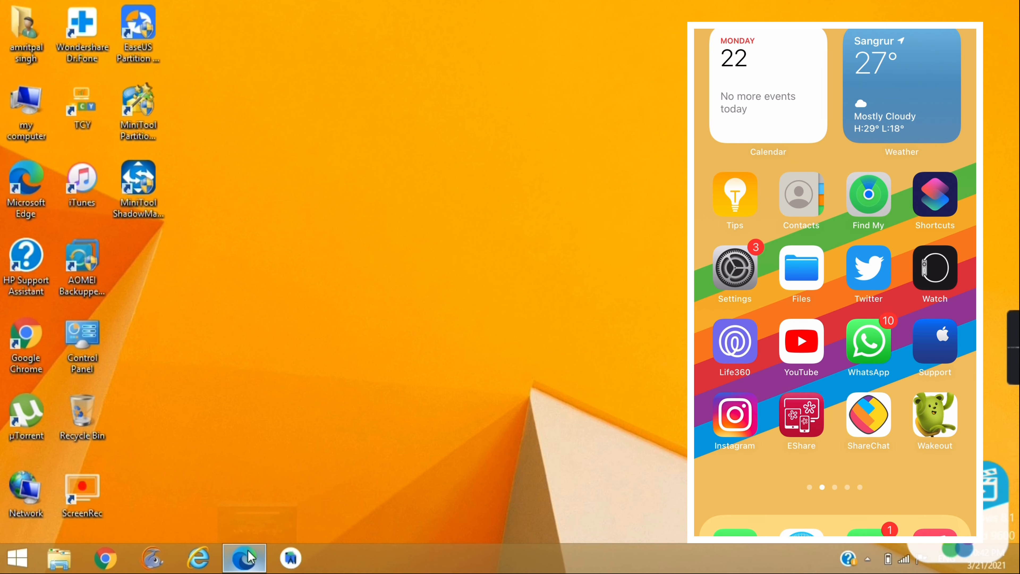
Bring up Edge and load snapdrop.net so the iPhone appears as a nearby device.
{"action": "left_click", "coordinate": [244, 558]}
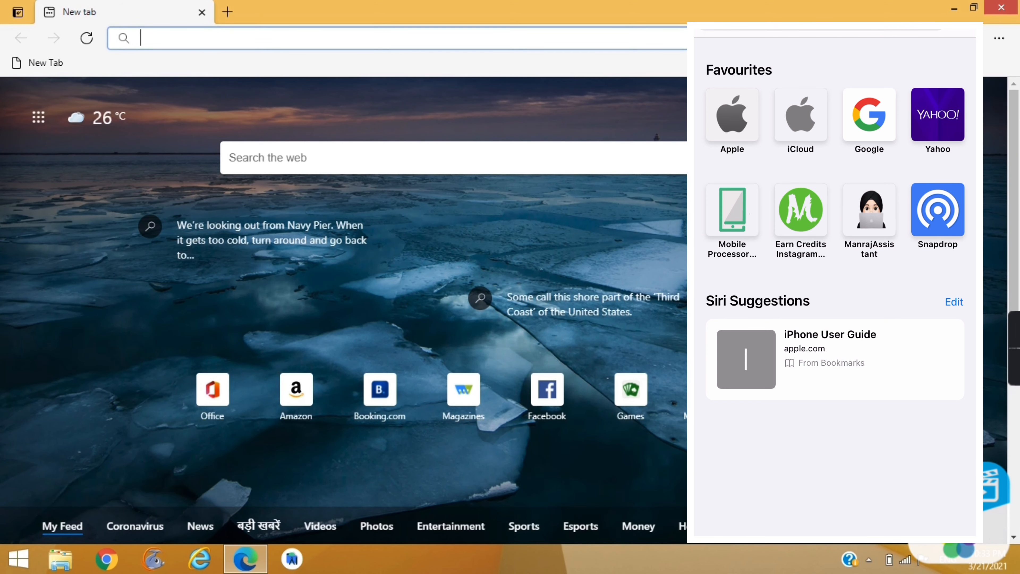
{"action": "type", "text": "s"}
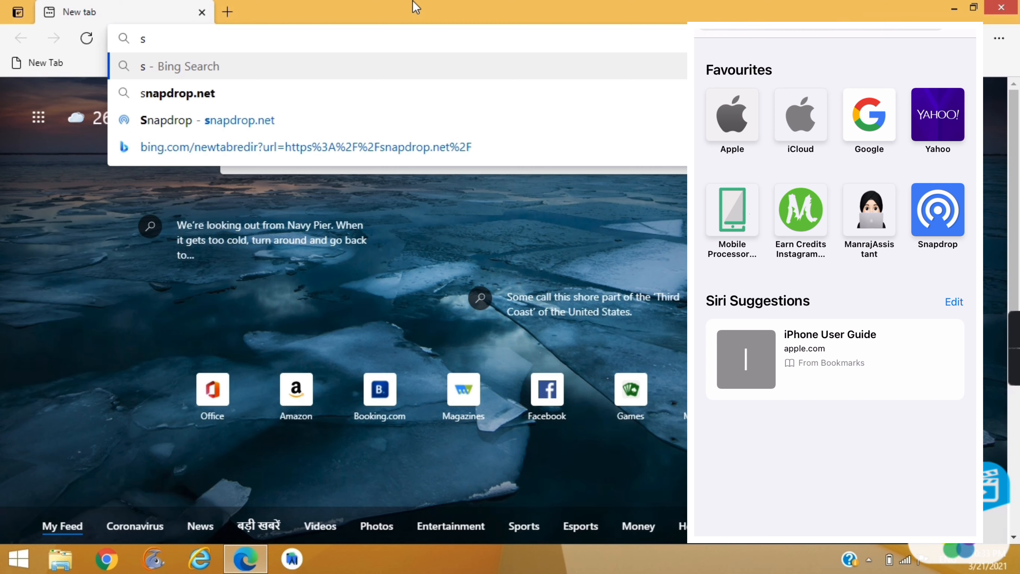
{"action": "type", "text": "napdrop.net"}
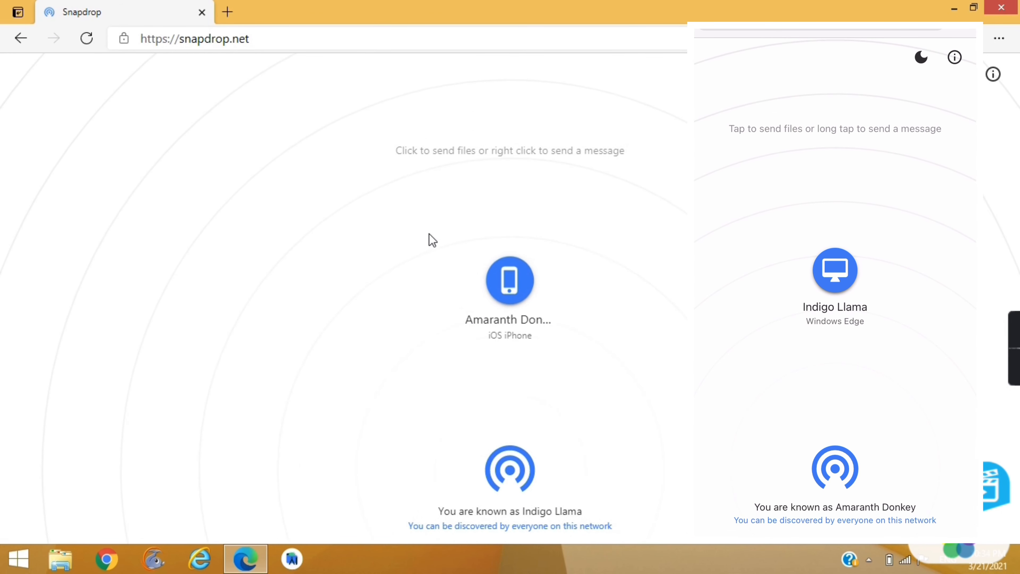
{"action": "mouse_move", "coordinate": [456, 306]}
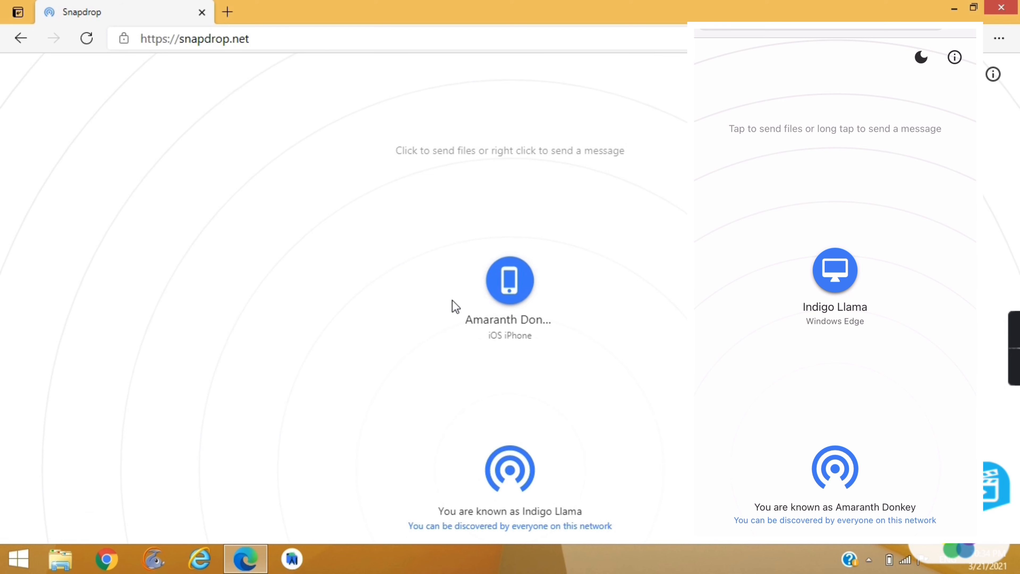
{"action": "mouse_move", "coordinate": [441, 347]}
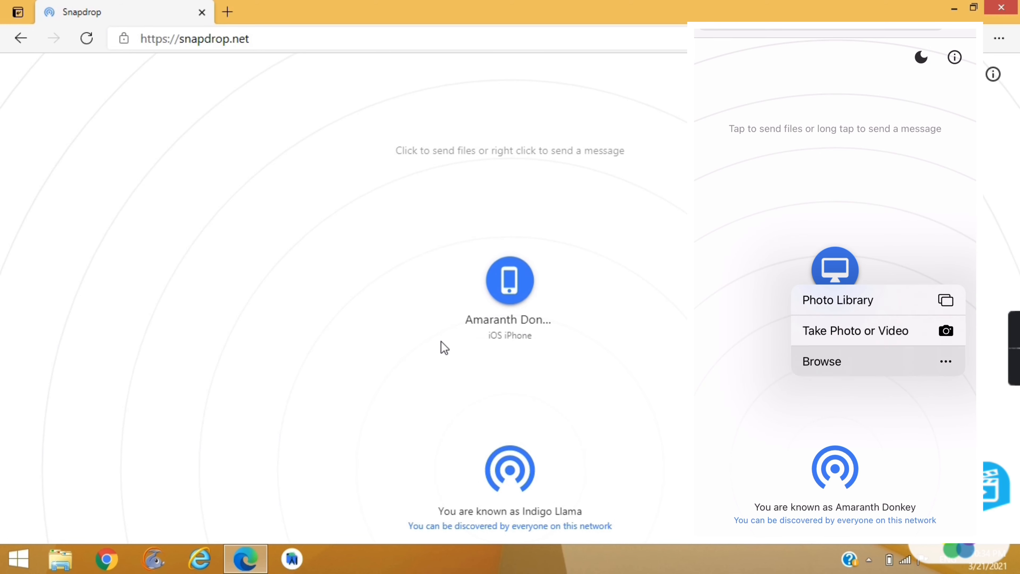
Save the TechHelp logo image received from the iPhone and view it in the picture viewer.
{"action": "left_click", "coordinate": [821, 361]}
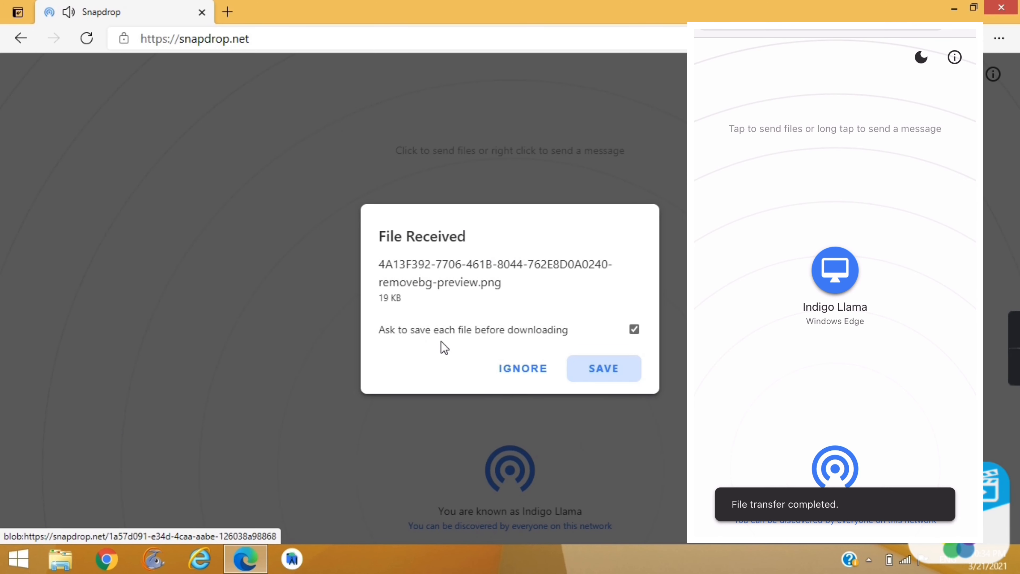
{"action": "mouse_move", "coordinate": [601, 368]}
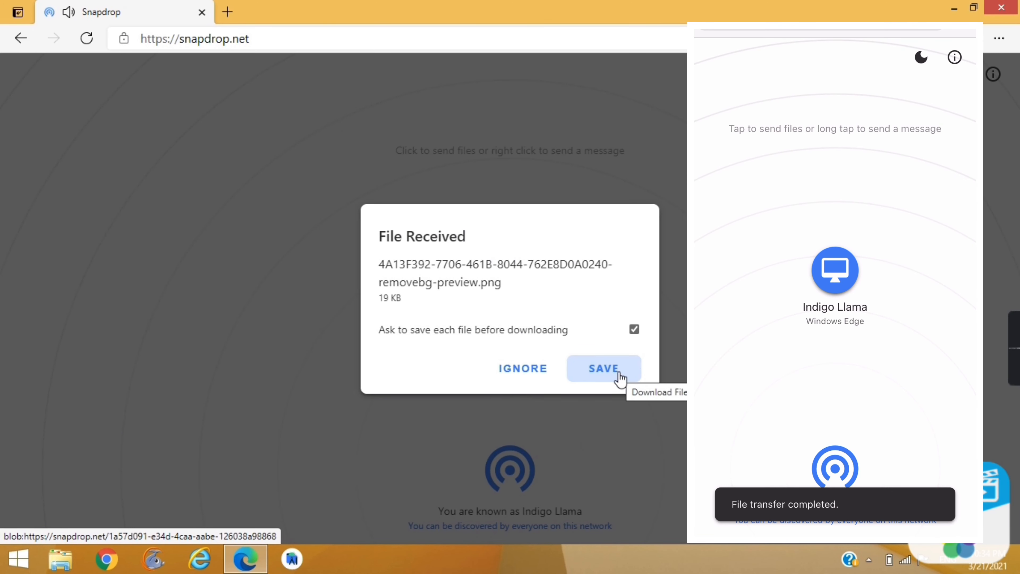
{"action": "left_click", "coordinate": [603, 368]}
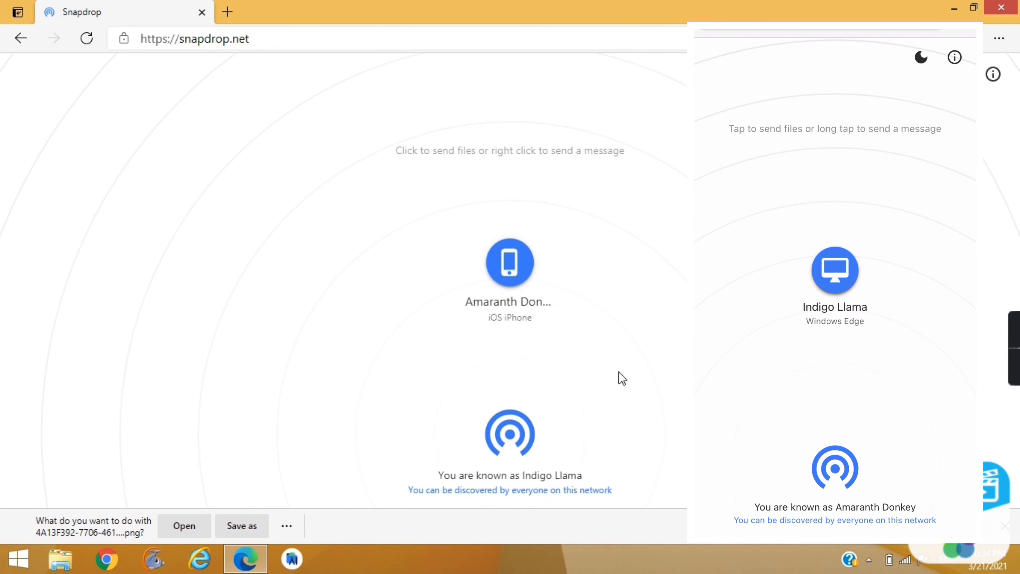
{"action": "left_click", "coordinate": [185, 525]}
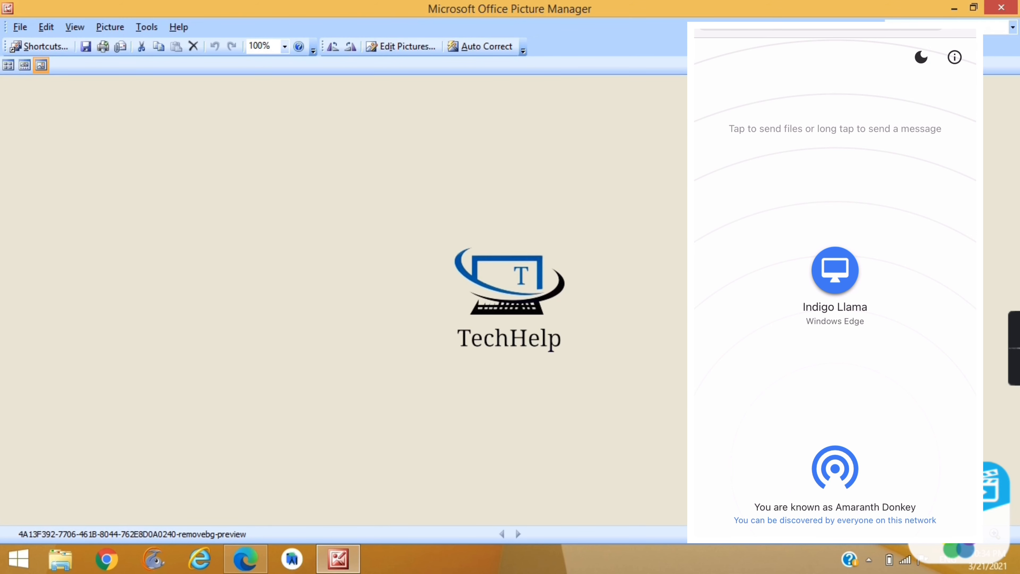
{"action": "mouse_move", "coordinate": [1000, 9]}
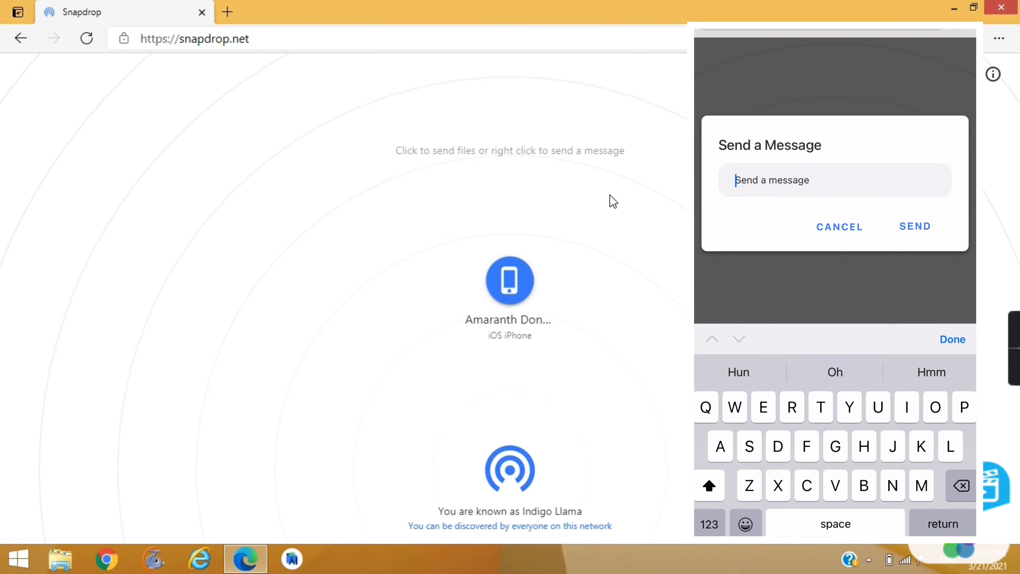
{"action": "mouse_move", "coordinate": [523, 306]}
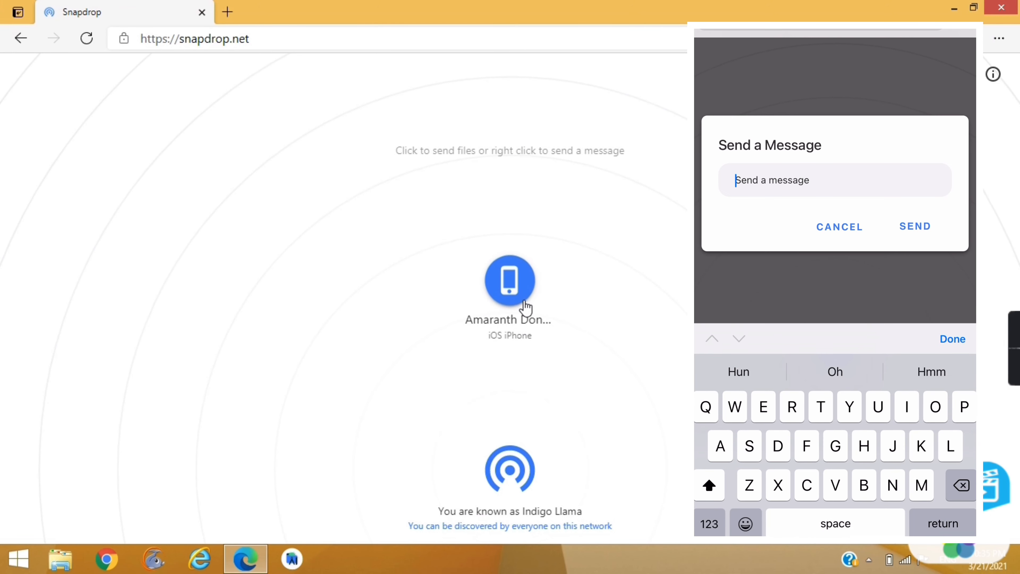
Receive 'Hello' from the iPhone and send 'hi' back from the PC.
{"action": "type", "text": "Hel"}
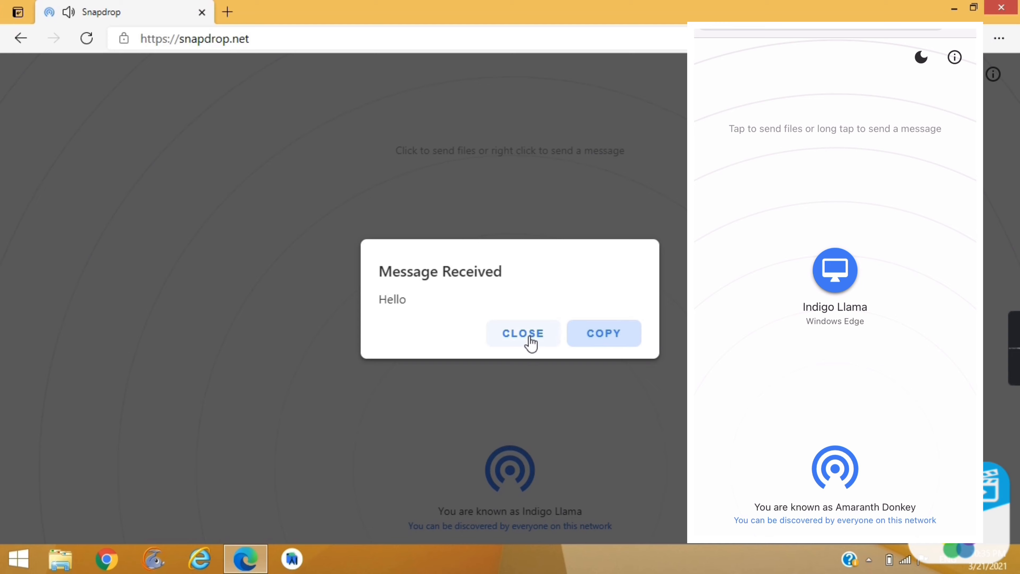
{"action": "left_click", "coordinate": [522, 333]}
{"action": "type", "text": "hi"}
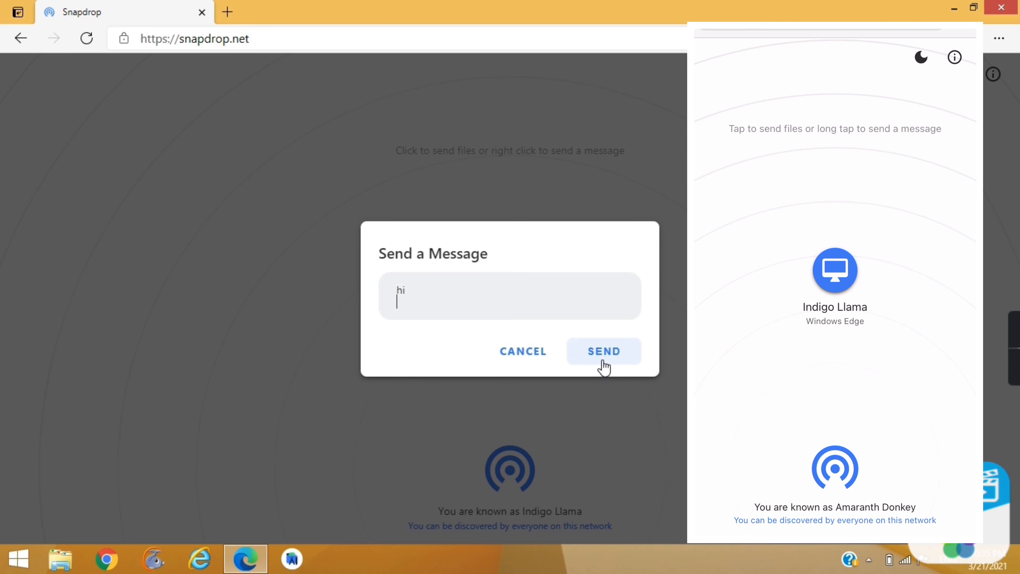
{"action": "left_click", "coordinate": [603, 350]}
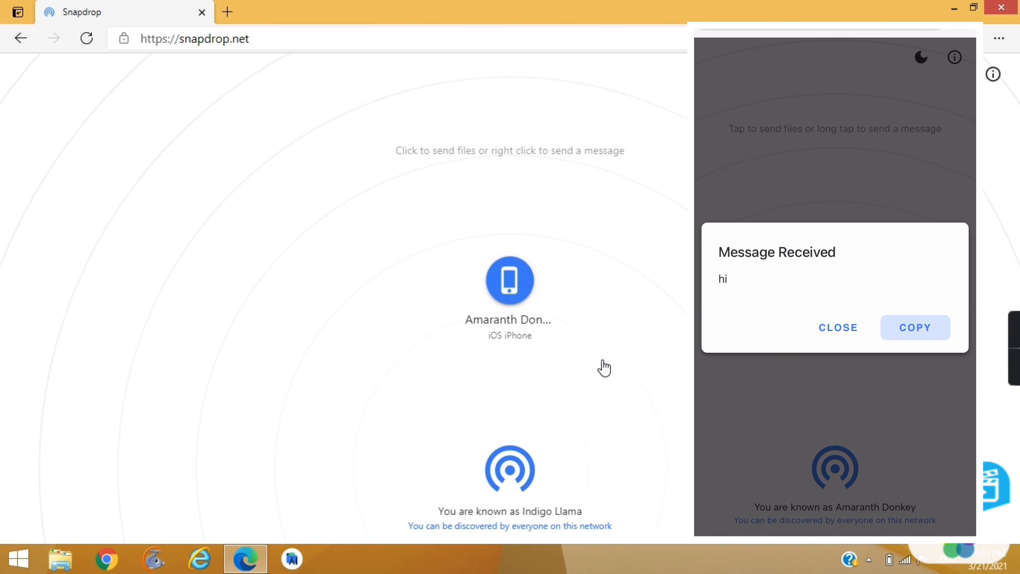
{"action": "left_click", "coordinate": [838, 327]}
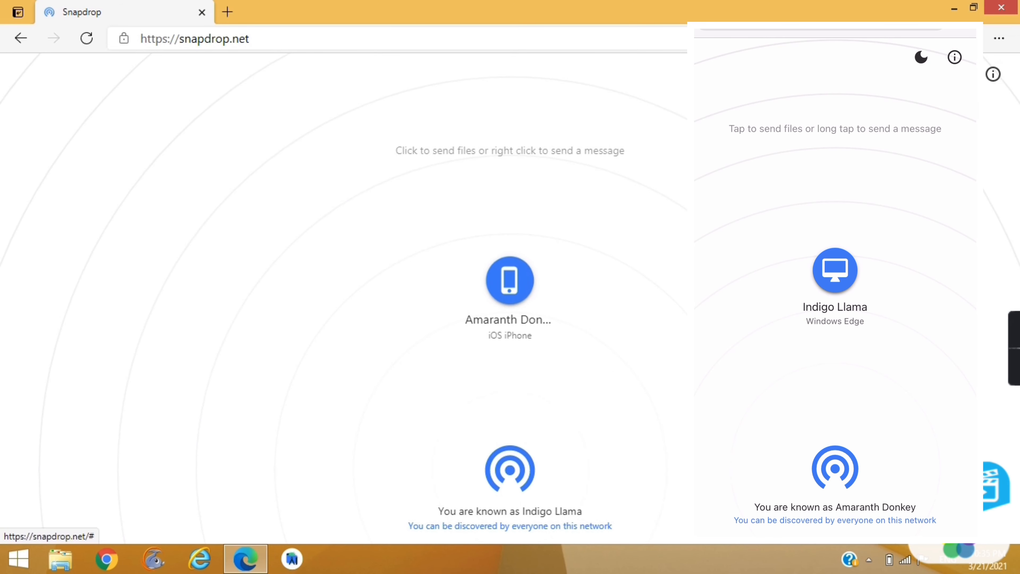
Switch the Snapdrop page to dark mode.
{"action": "left_click", "coordinate": [921, 57]}
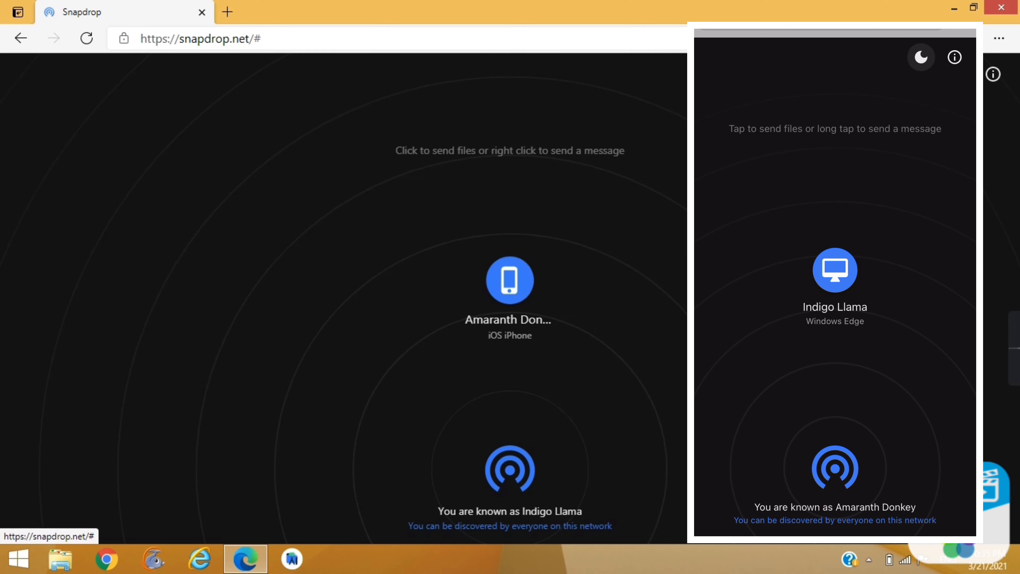